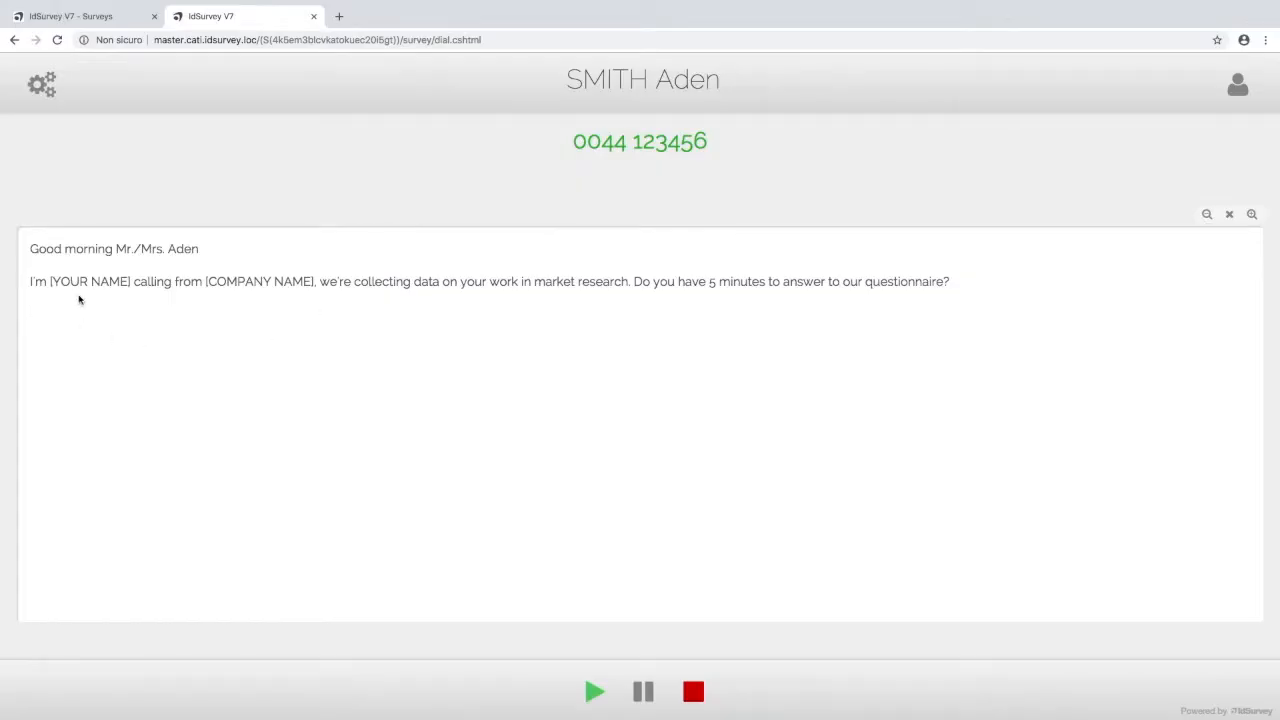
{"action": "mouse_move", "coordinate": [509, 271]}
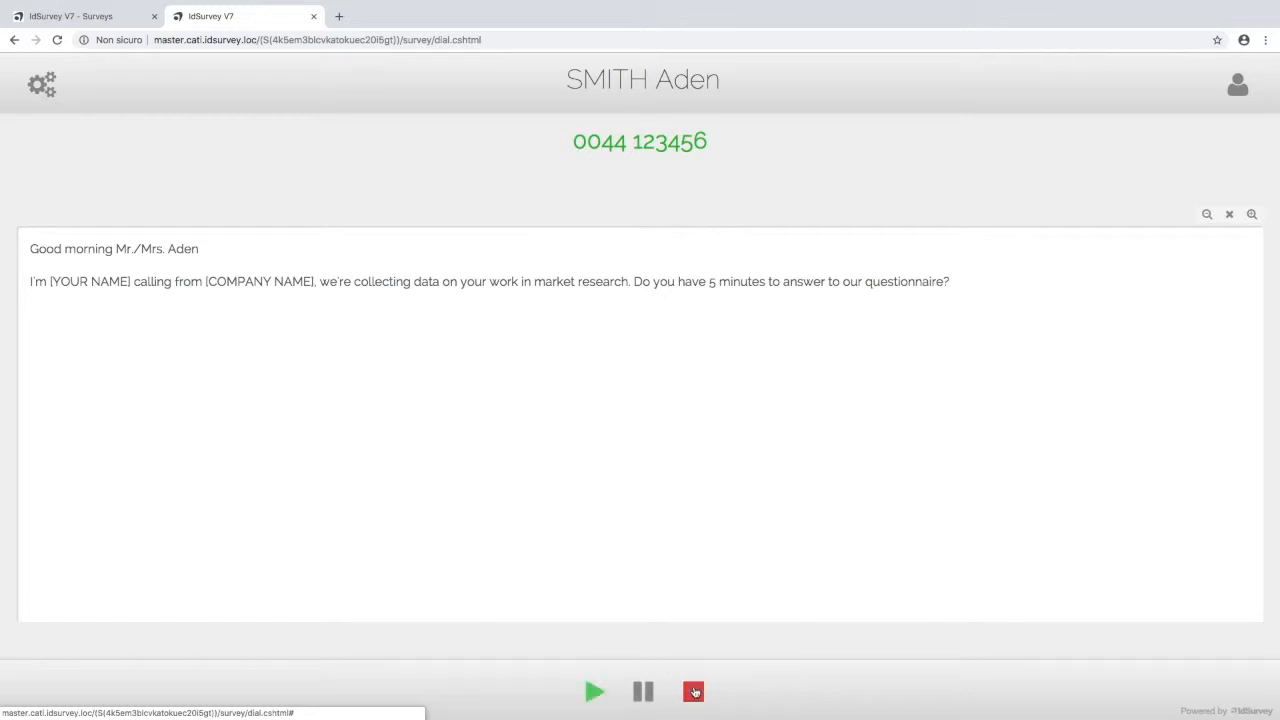
{"action": "left_click", "coordinate": [693, 691]}
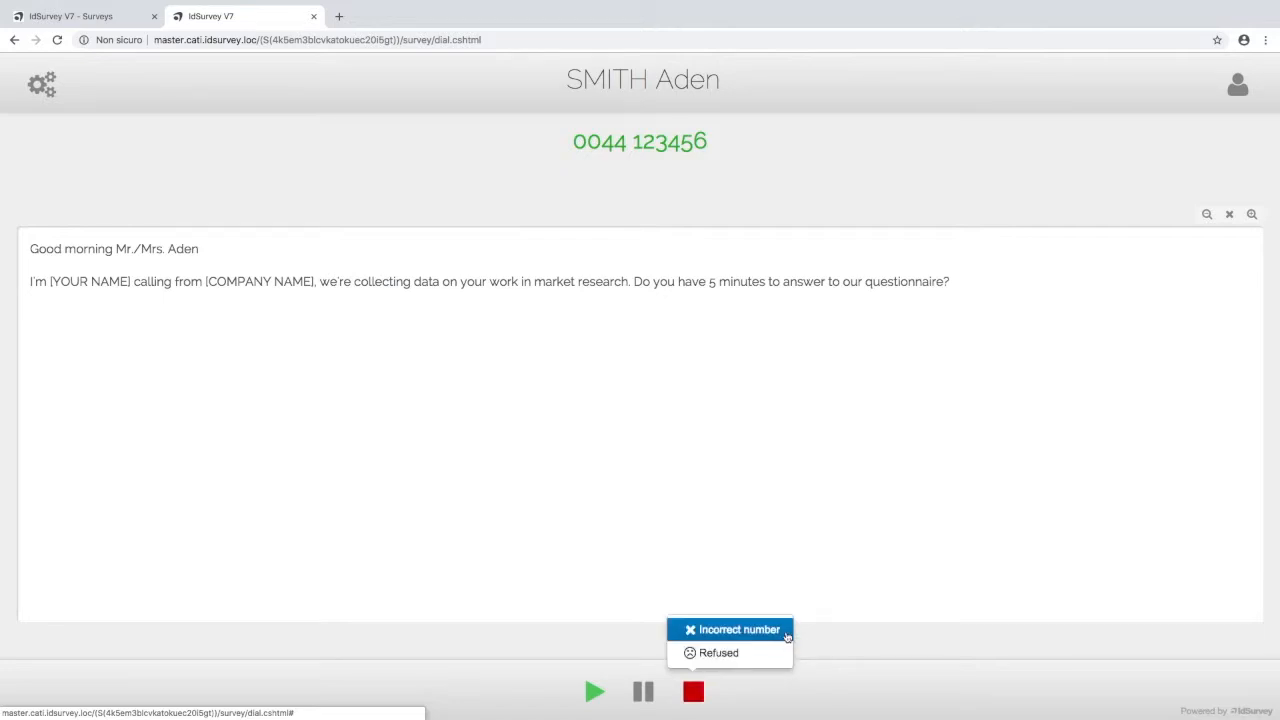
{"action": "mouse_move", "coordinate": [718, 652]}
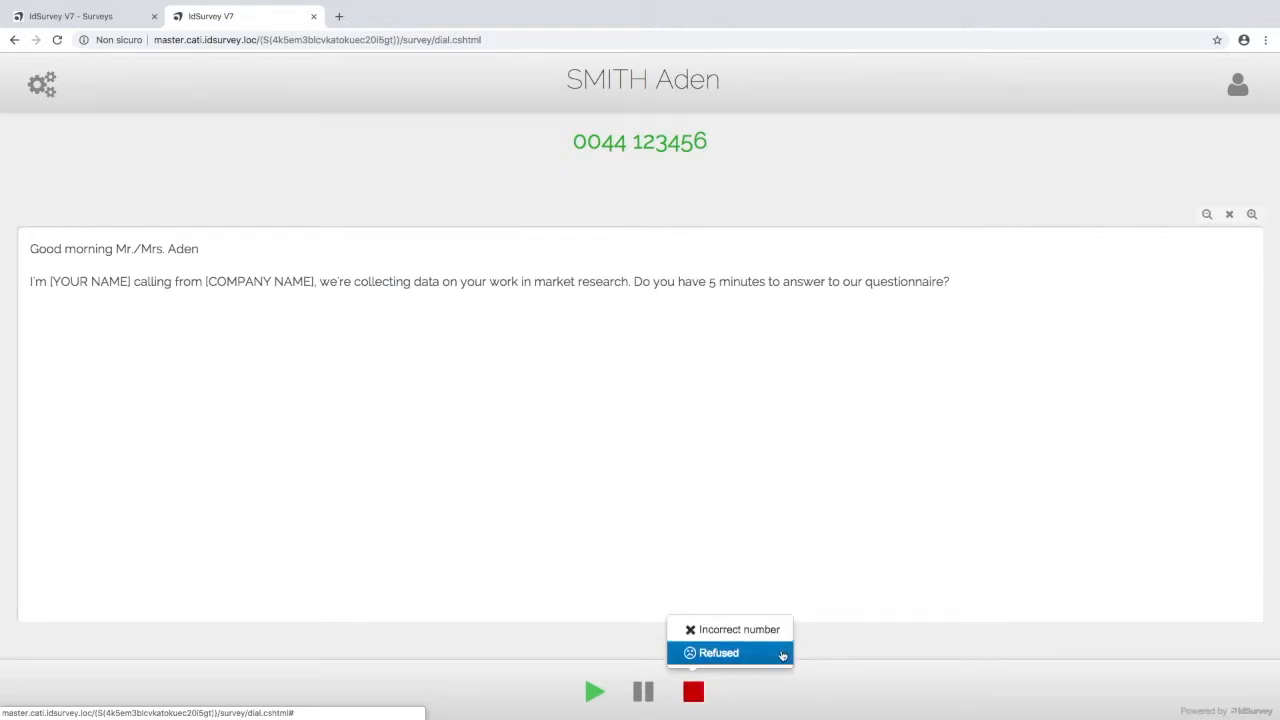
{"action": "left_click", "coordinate": [719, 652]}
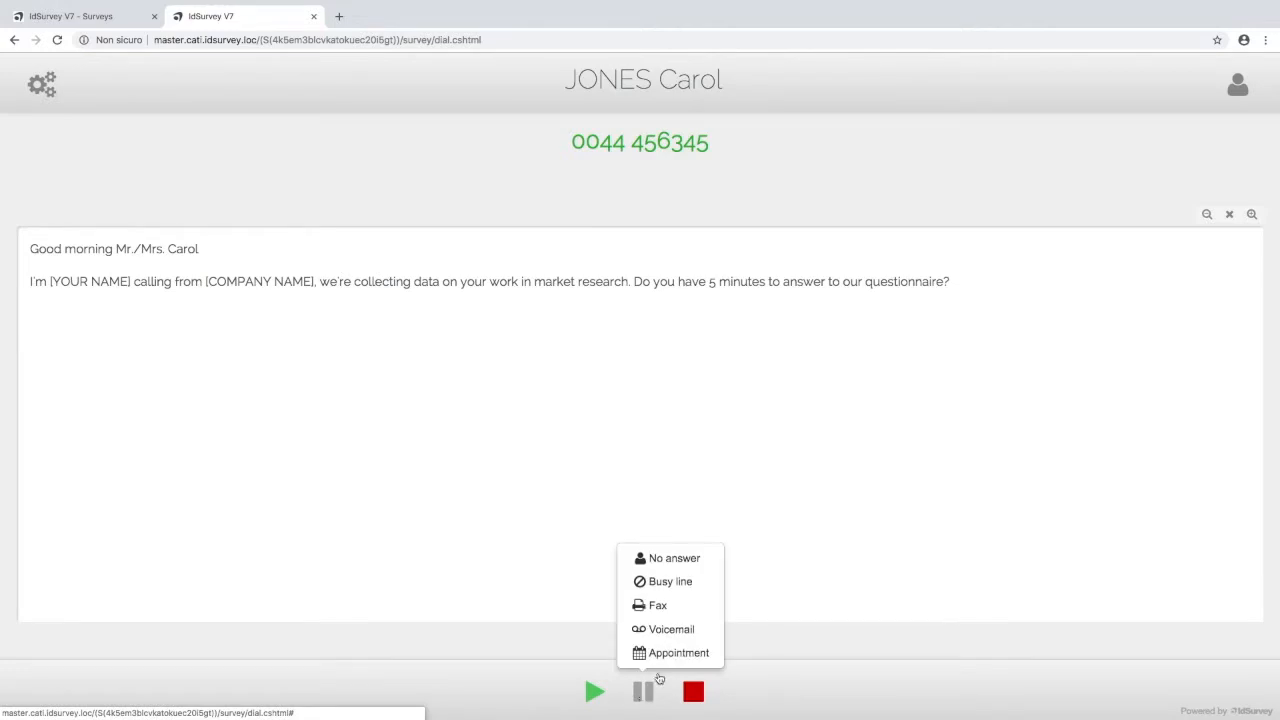
{"action": "mouse_move", "coordinate": [673, 558]}
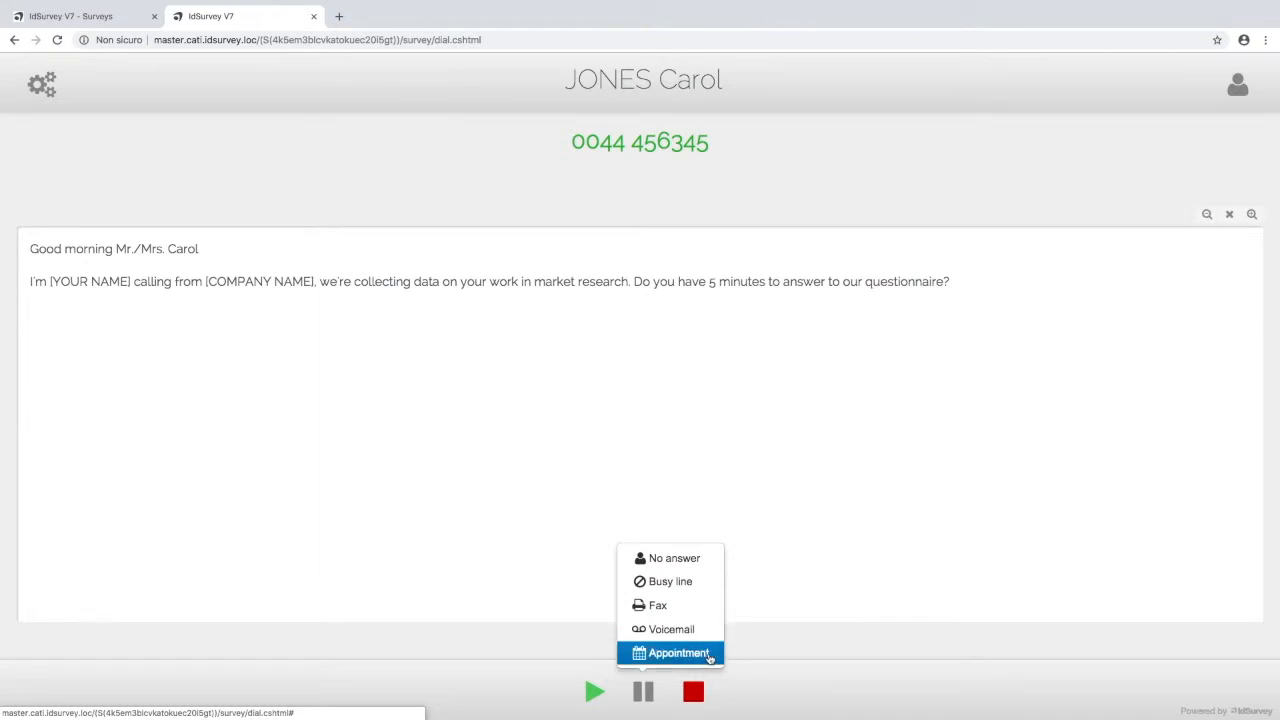
{"action": "left_click", "coordinate": [678, 652]}
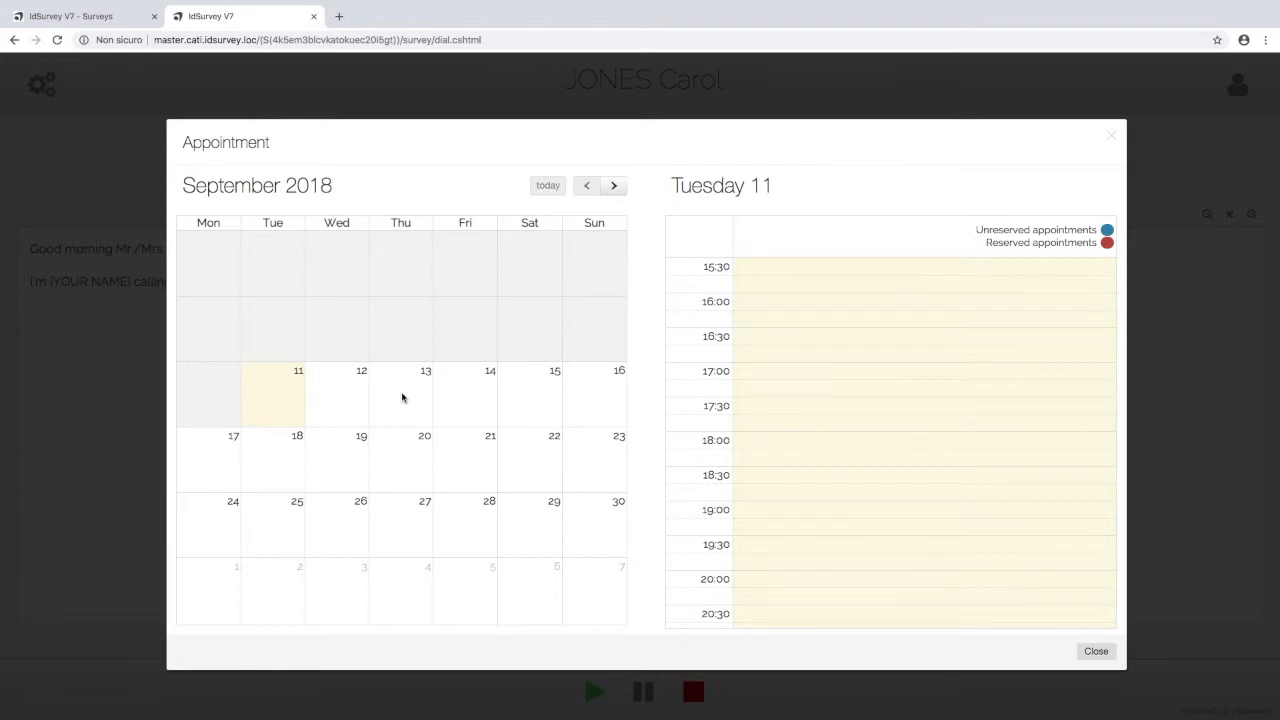
Select Thursday 13 September and the 09:30 slot to start scheduling.
{"action": "left_click", "coordinate": [425, 390]}
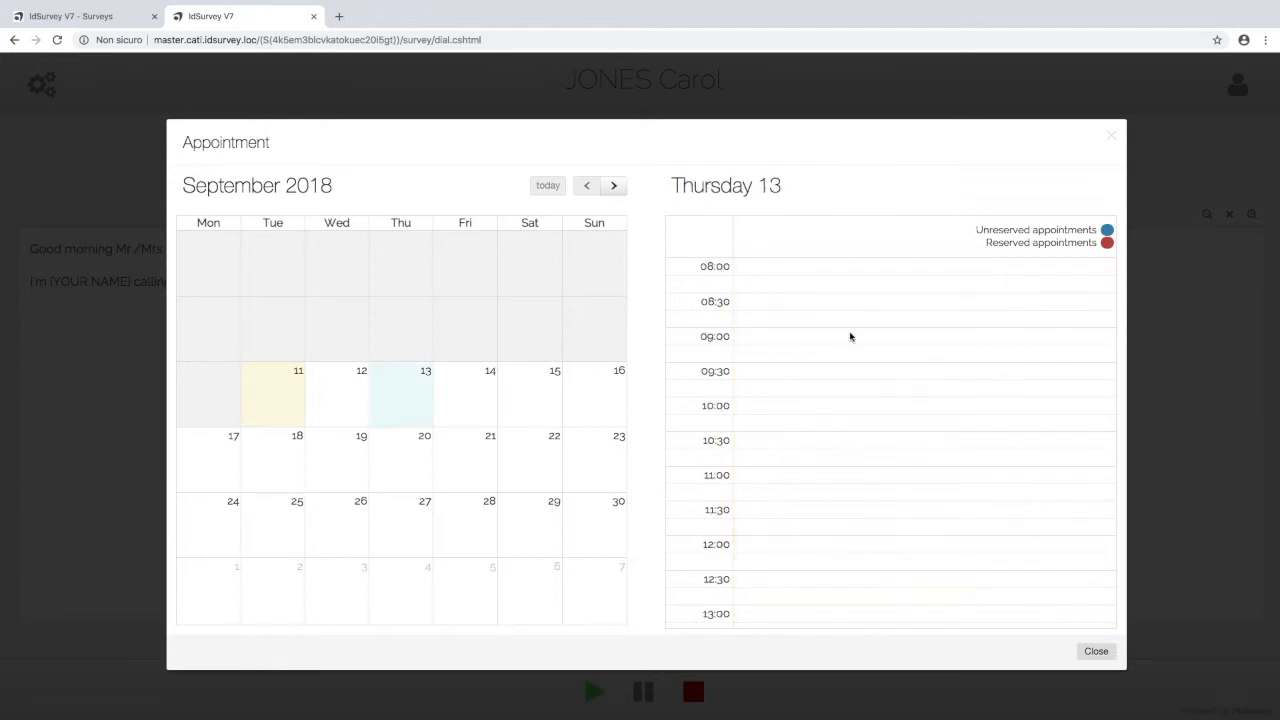
{"action": "left_click", "coordinate": [890, 371]}
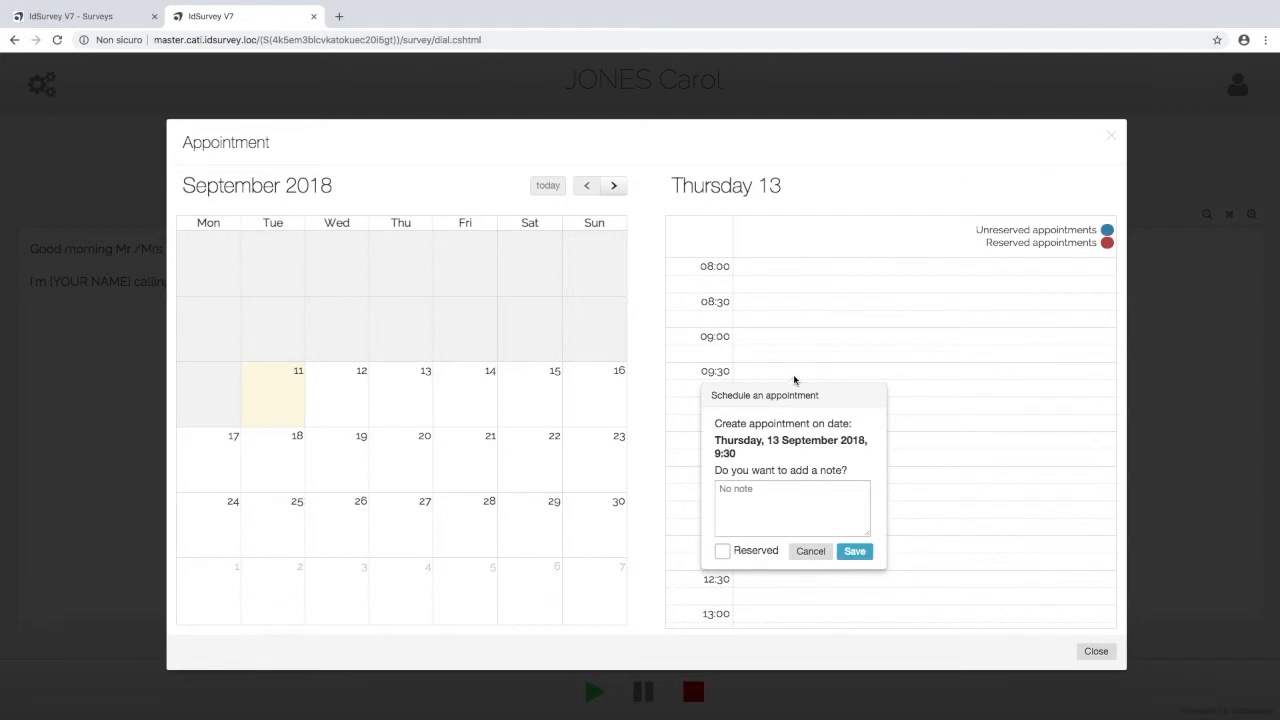
{"action": "mouse_move", "coordinate": [803, 480]}
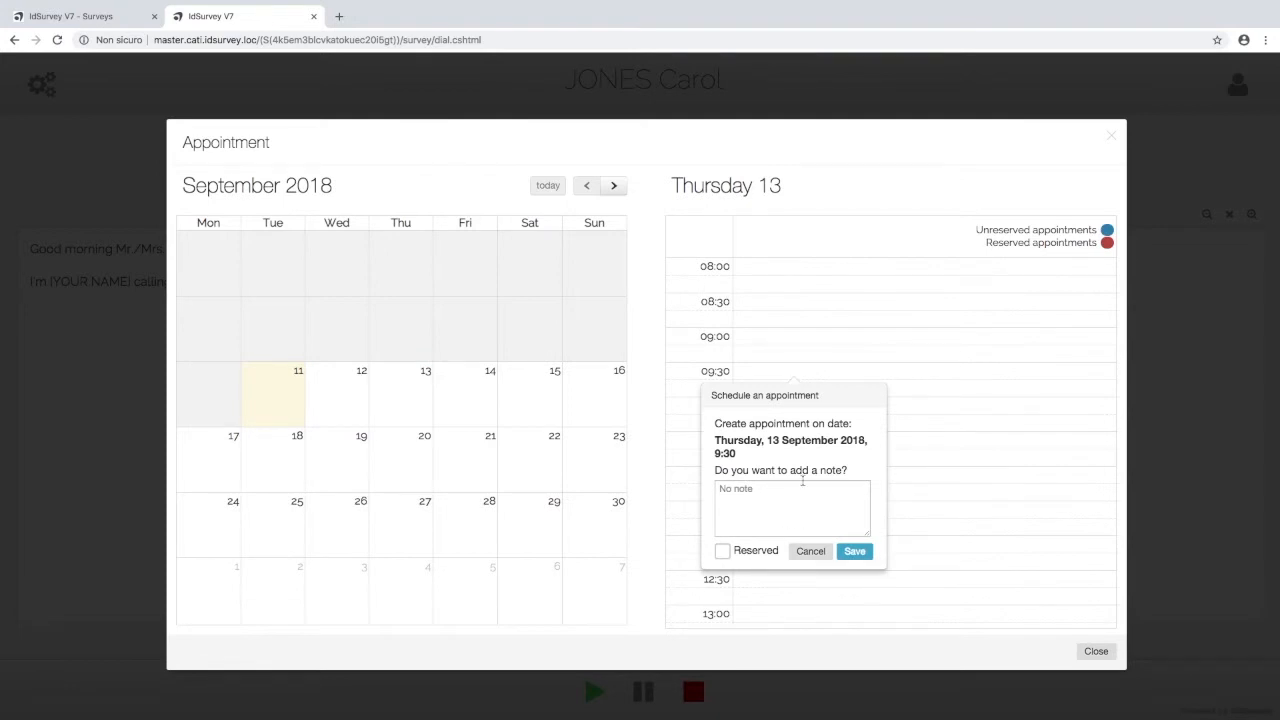